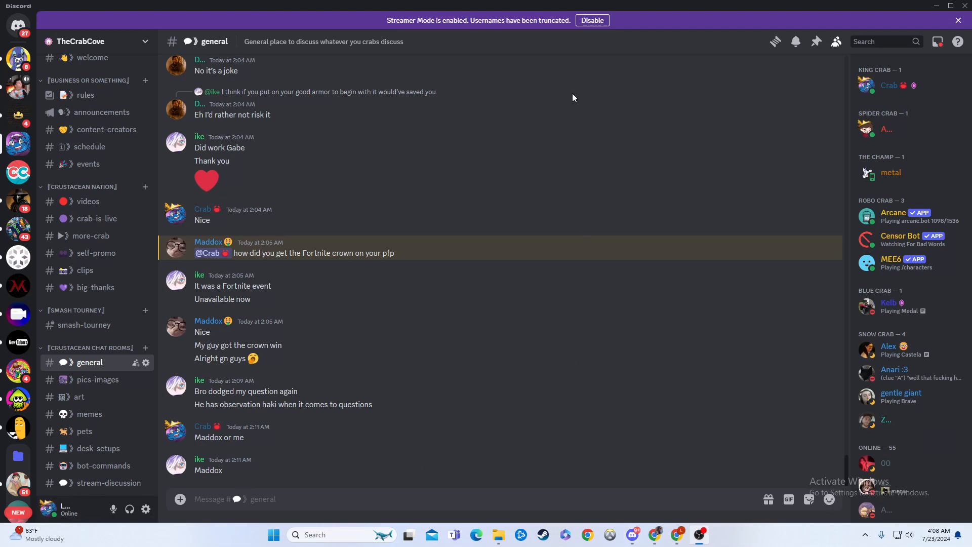
mouse_move(501, 4)
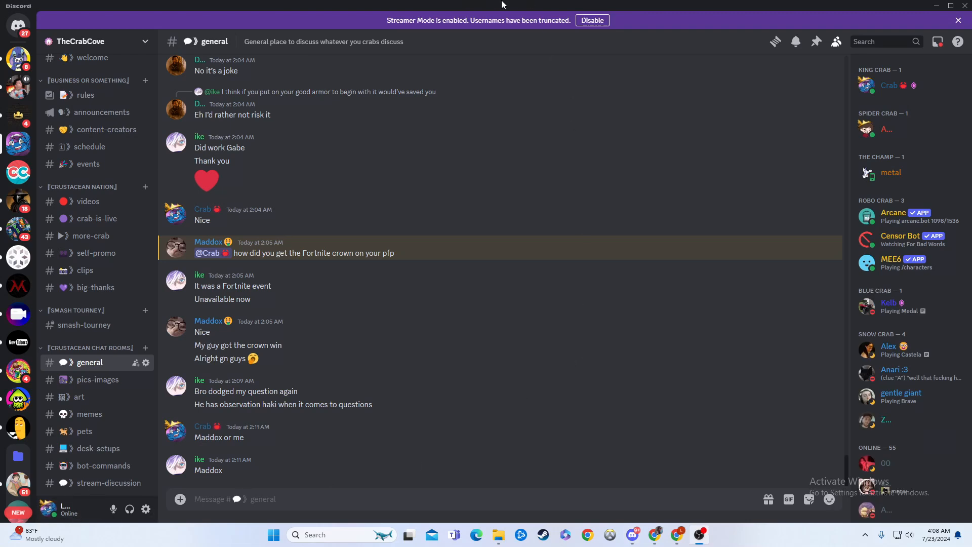
mouse_move(558, 81)
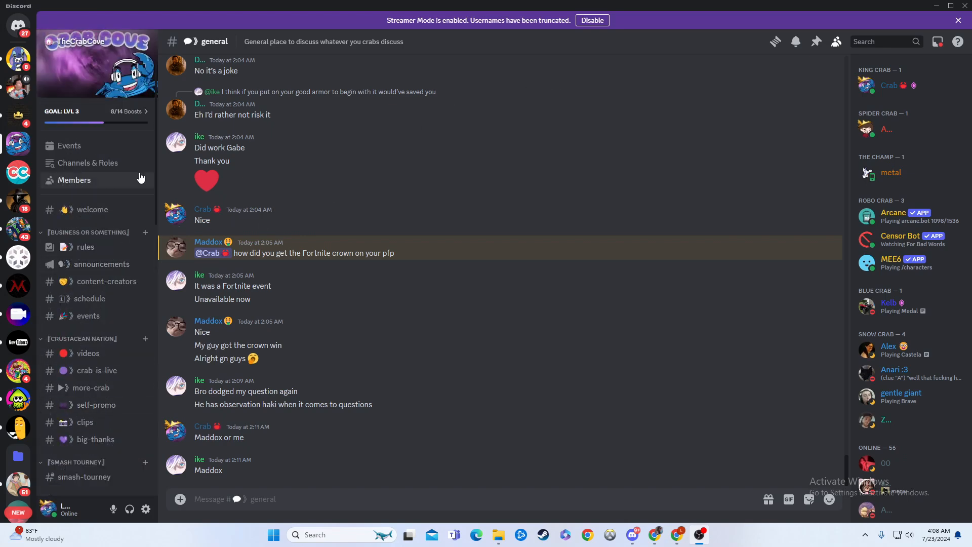
mouse_move(111, 181)
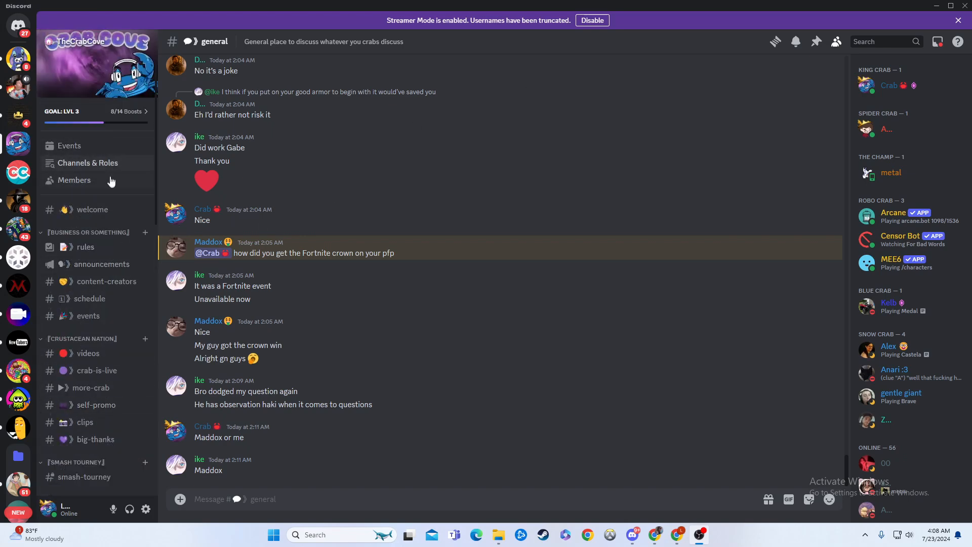
List all 44 server channels under Channels & Roles > Browse Channels, then bring up the server menu.
click(87, 162)
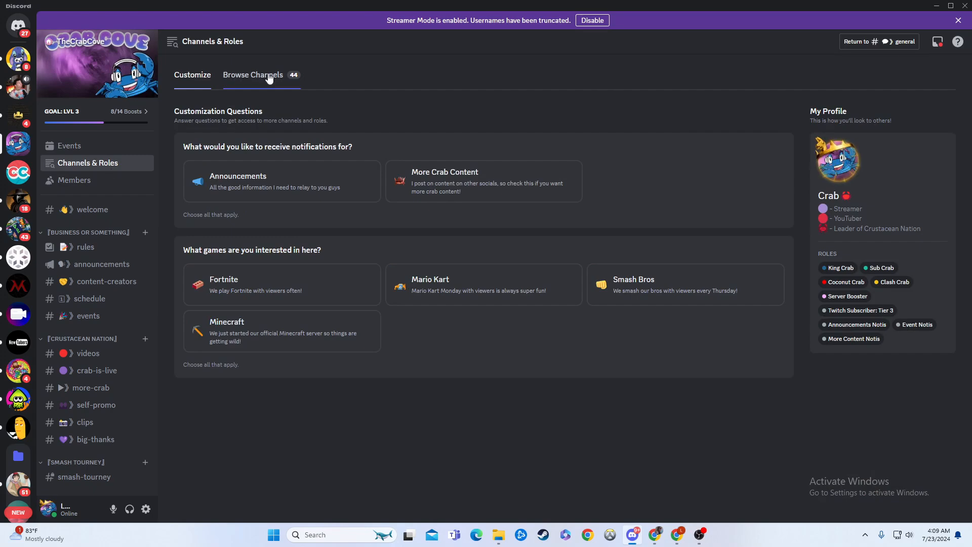
click(252, 74)
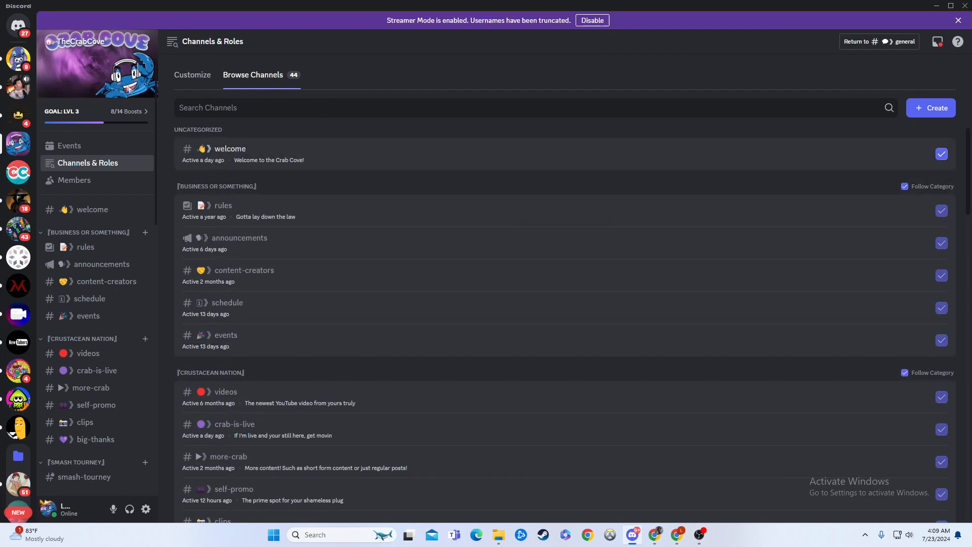
mouse_move(45, 40)
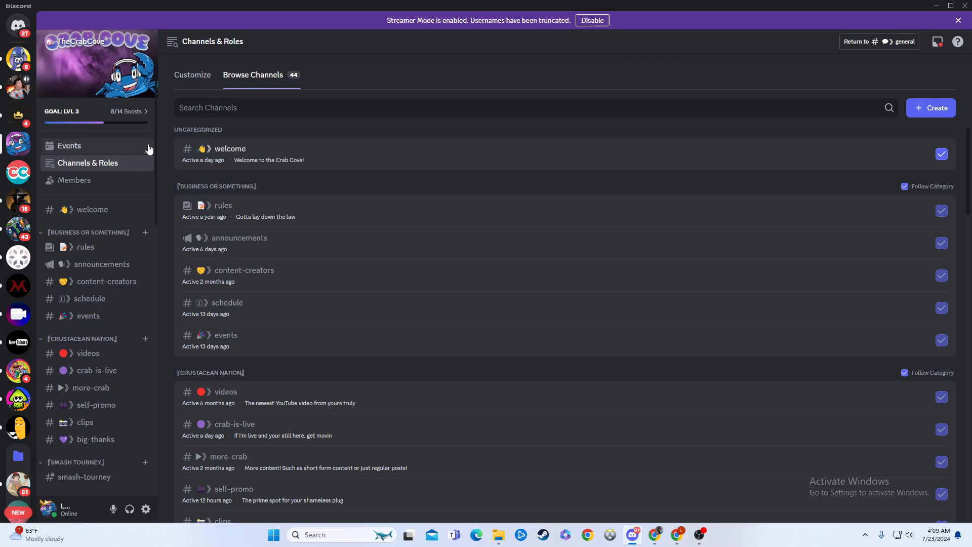
click(93, 40)
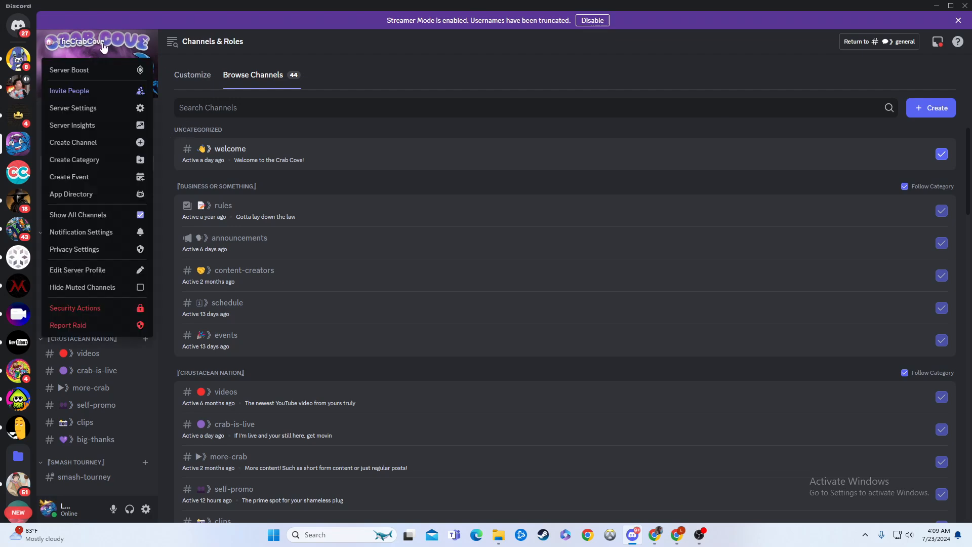
Reach the Onboarding page of TheCrabCove's server settings via Server Settings.
click(73, 107)
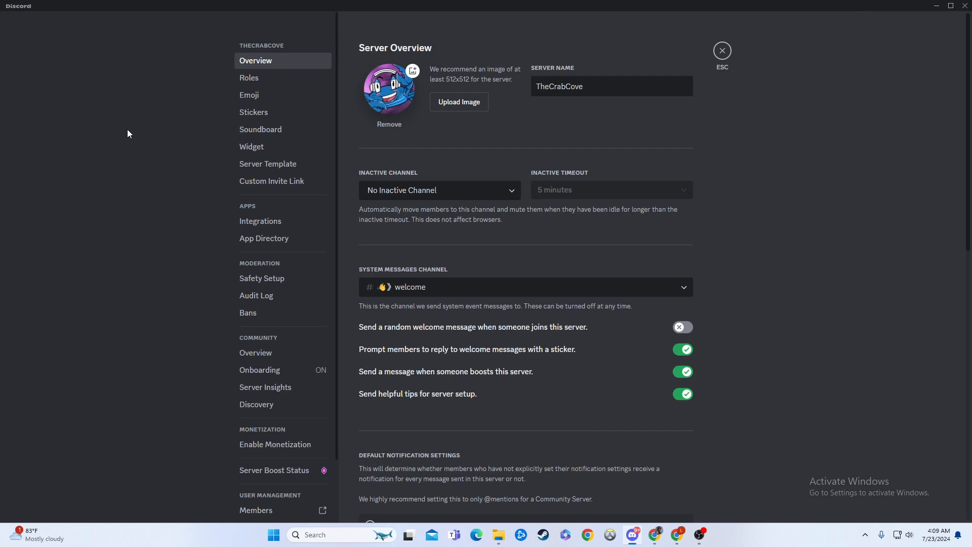
click(259, 371)
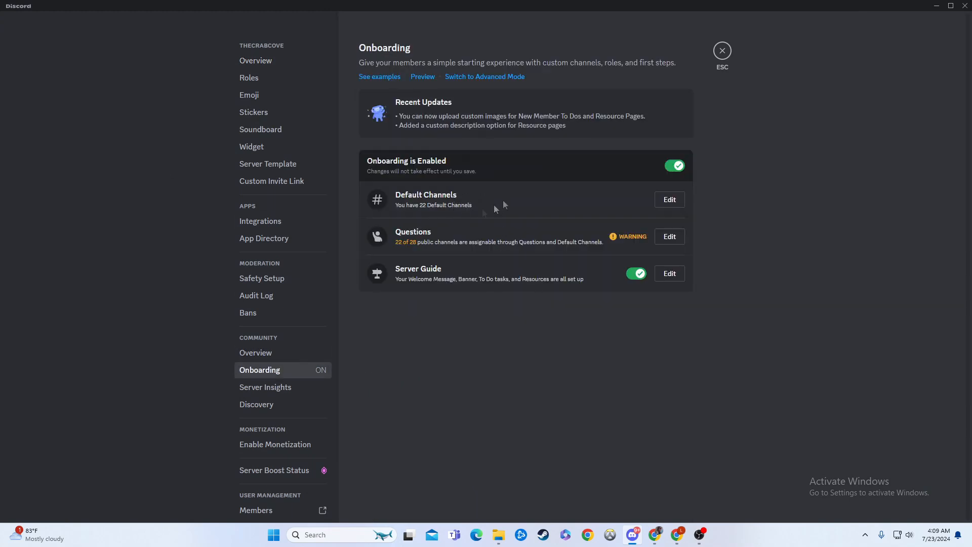
Review the 22 checked Default Channels that onboarding gives every member.
click(669, 199)
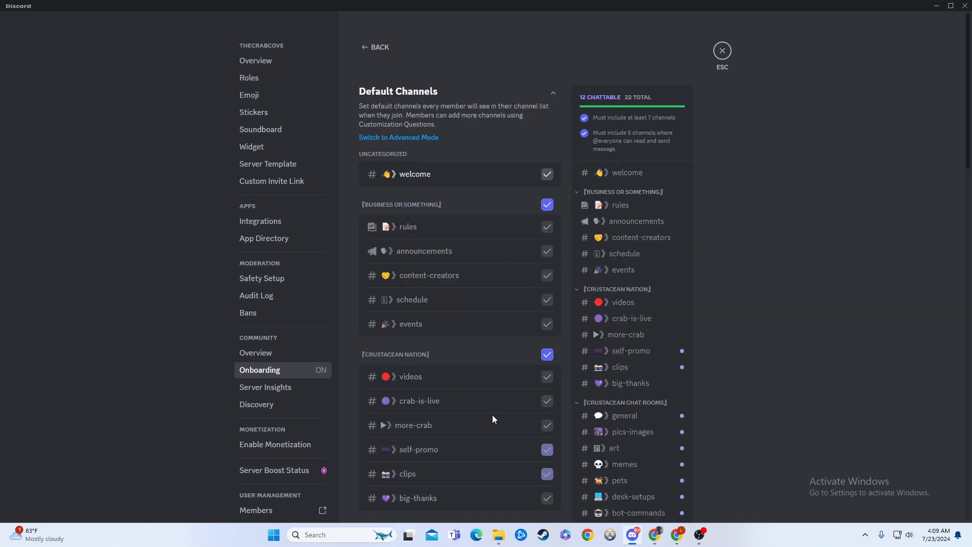
scroll(down, 3)
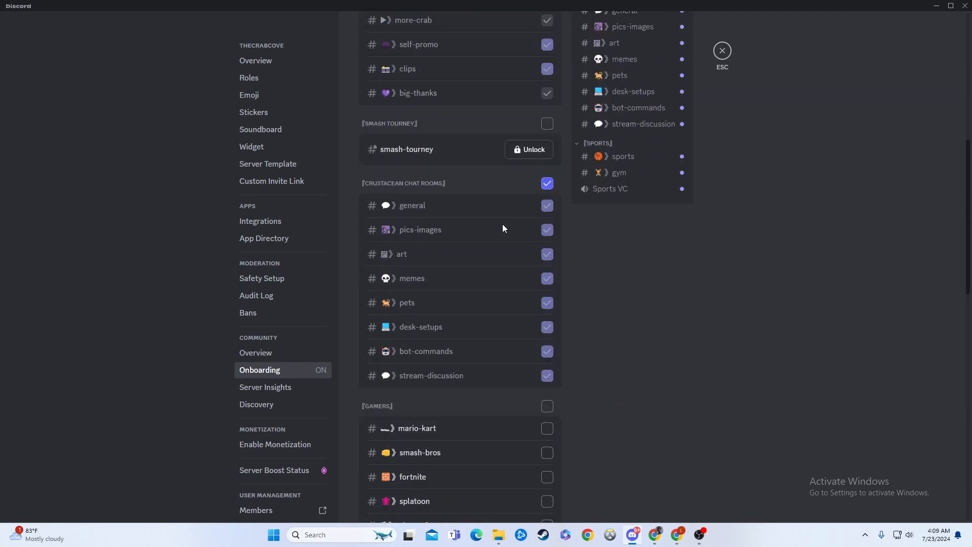
scroll(down, 3)
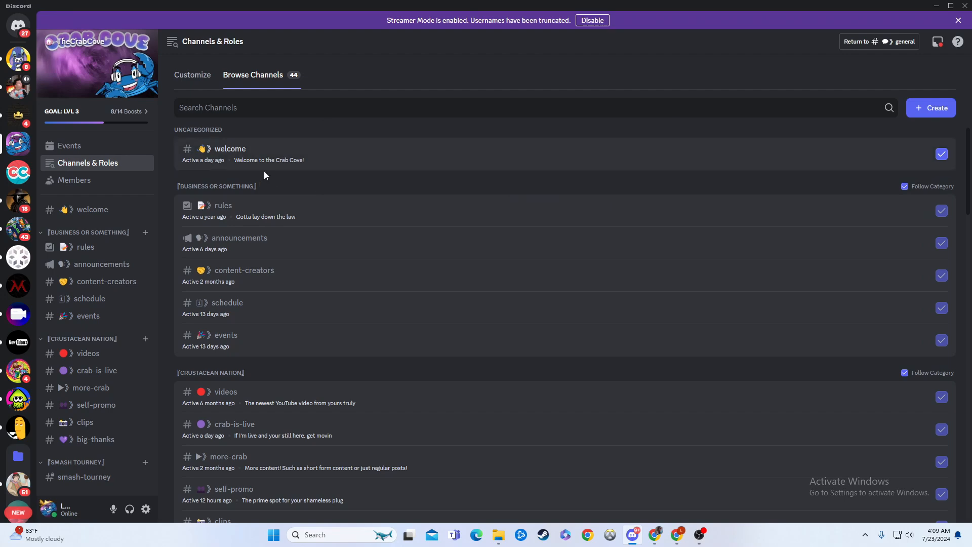
mouse_move(264, 175)
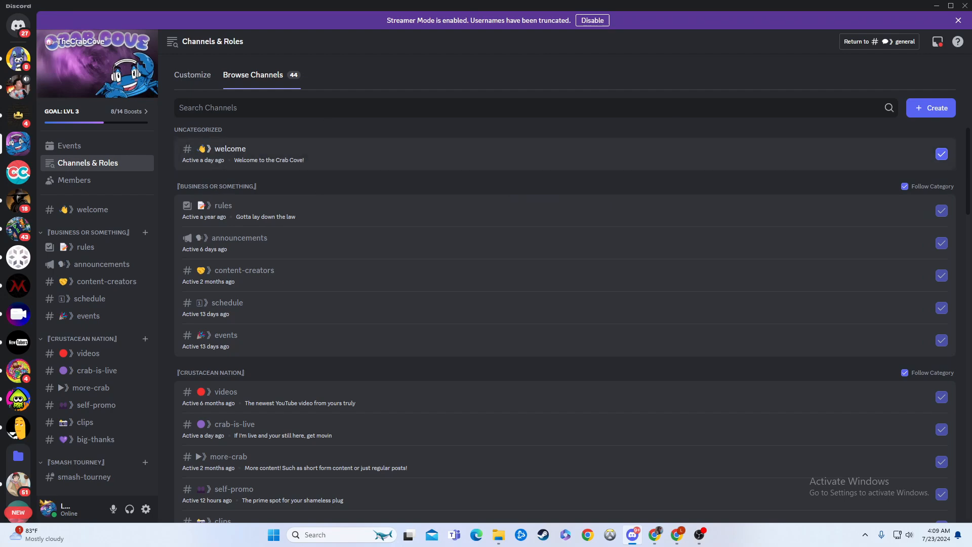